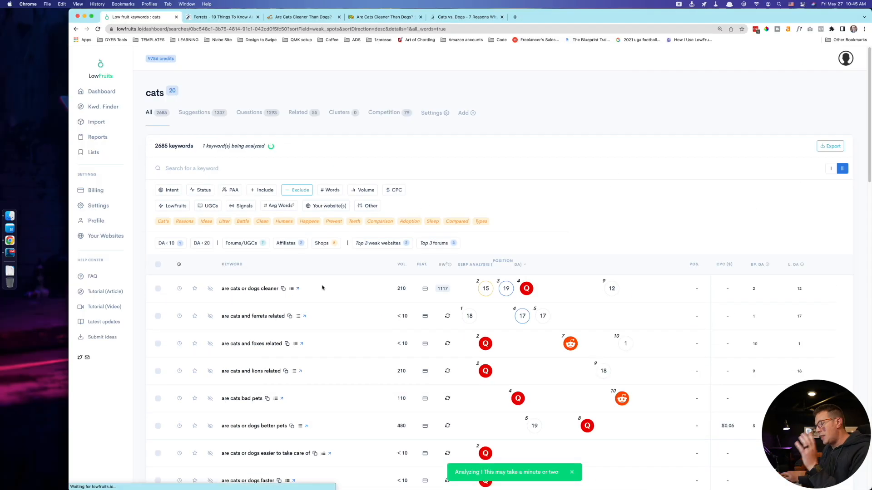
{"action": "mouse_move", "coordinate": [356, 215]}
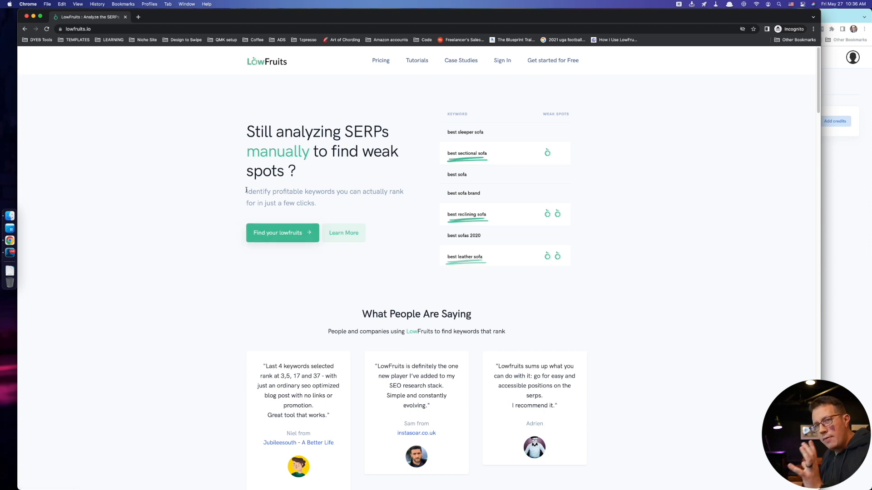
{"action": "mouse_move", "coordinate": [380, 196]}
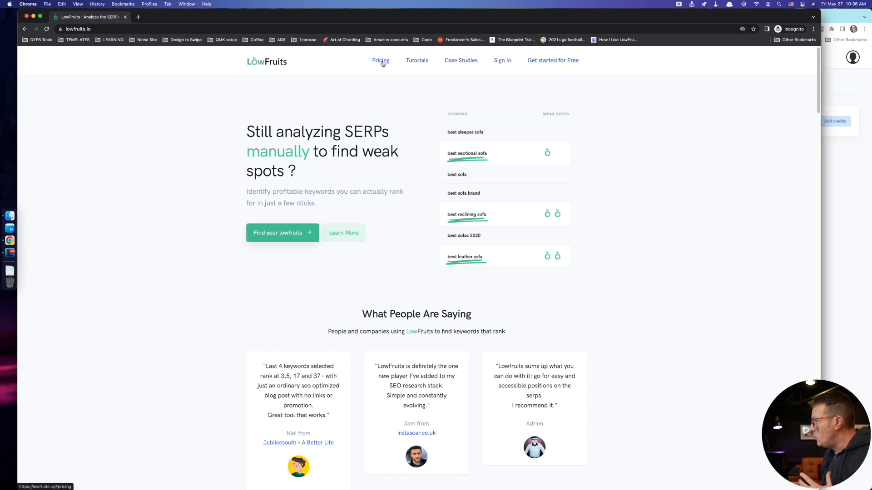
Browse the pricing section's credit packs, from $25 for 2000 credits, and annual subscriptions
{"action": "left_click", "coordinate": [381, 60]}
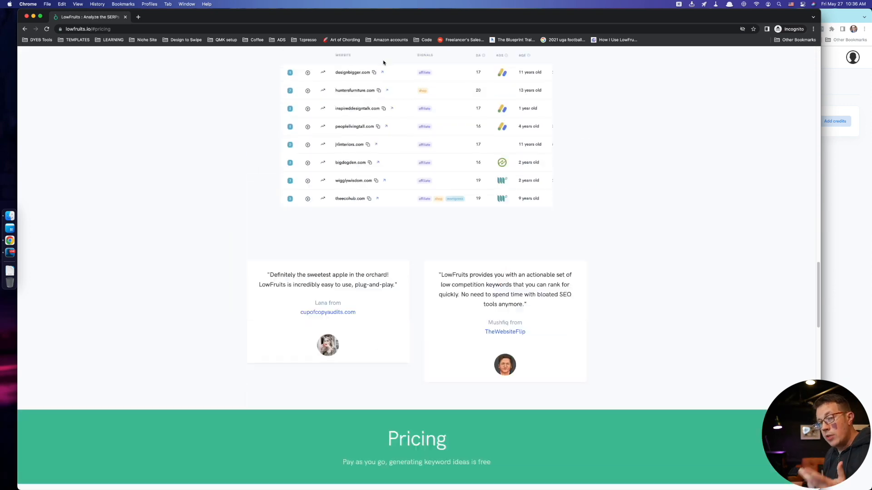
{"action": "scroll", "scroll_direction": "down", "scroll_amount": 3}
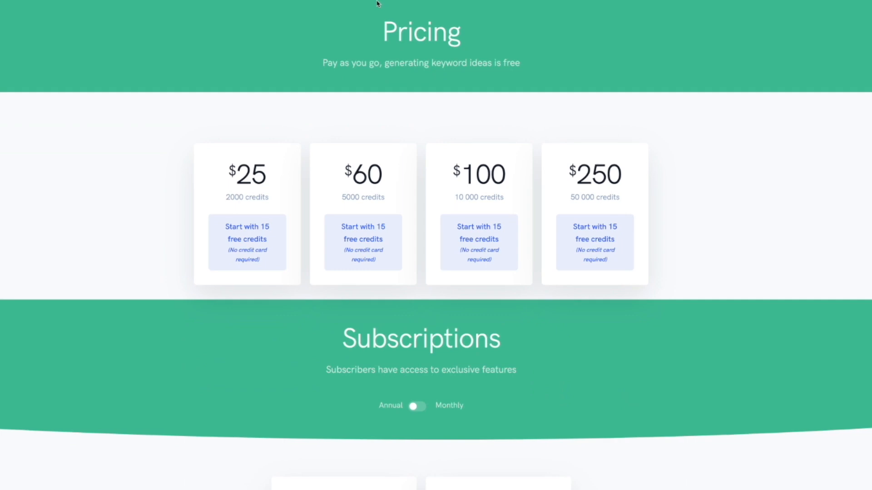
{"action": "mouse_move", "coordinate": [249, 235]}
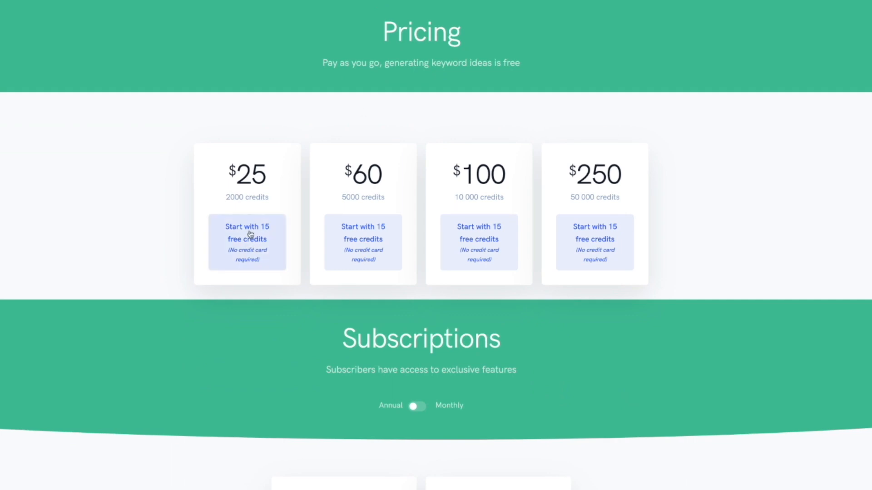
{"action": "scroll", "scroll_direction": "down", "scroll_amount": 3}
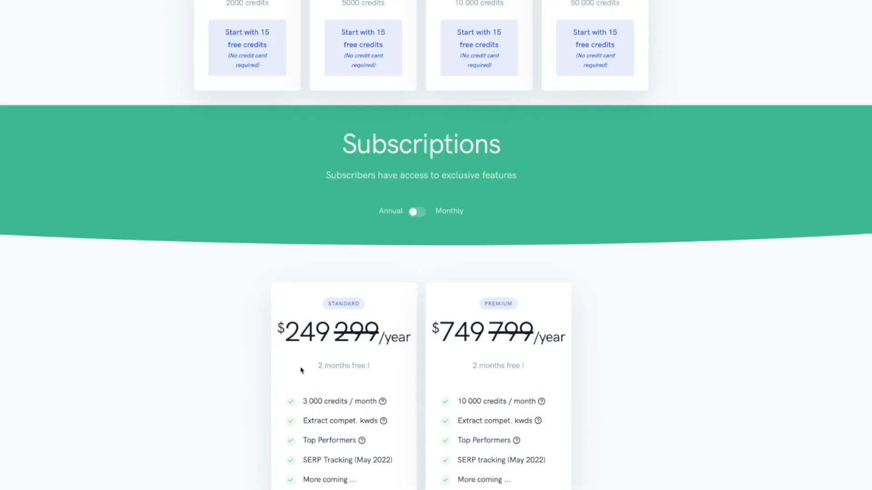
{"action": "mouse_move", "coordinate": [329, 400]}
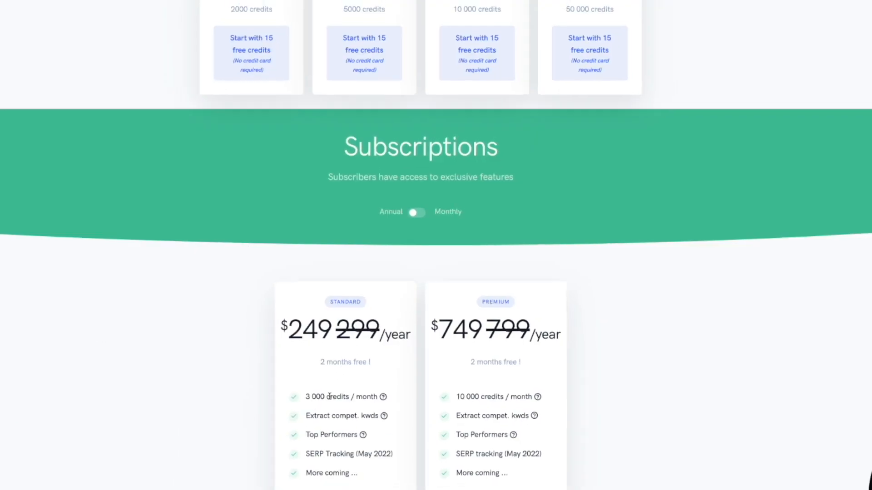
{"action": "scroll", "scroll_direction": "up", "scroll_amount": 3}
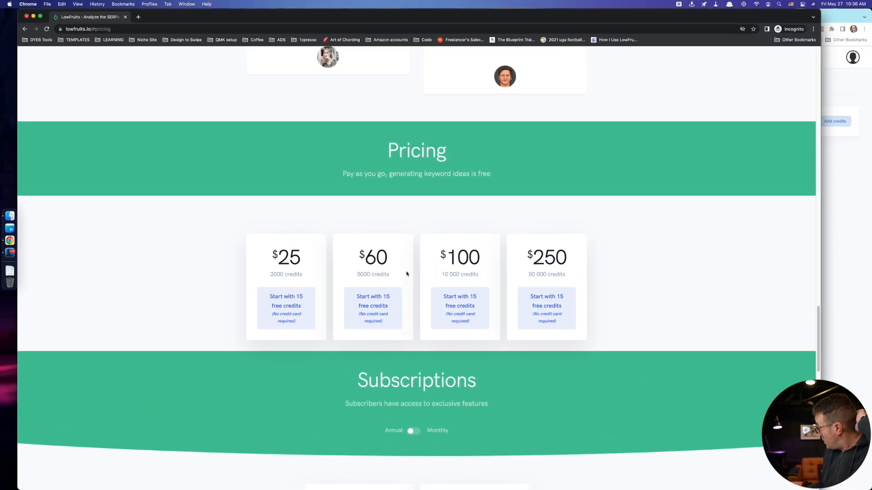
{"action": "mouse_move", "coordinate": [480, 238]}
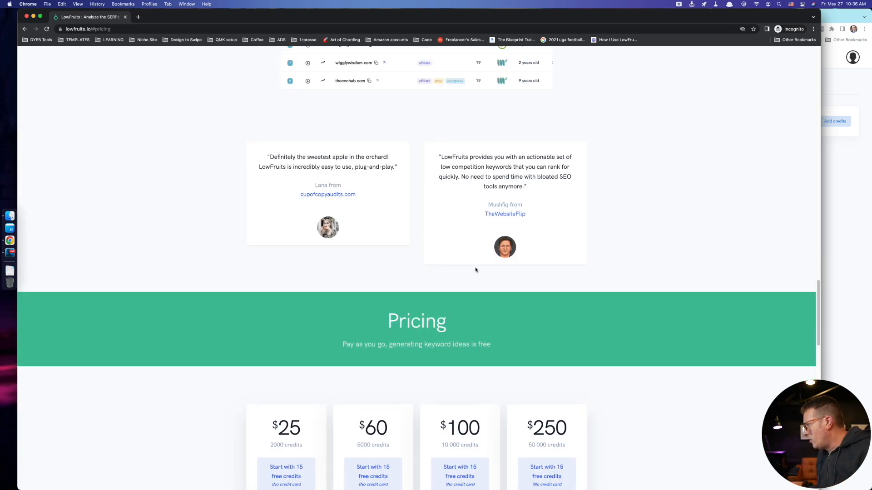
{"action": "scroll", "scroll_direction": "down", "scroll_amount": 3}
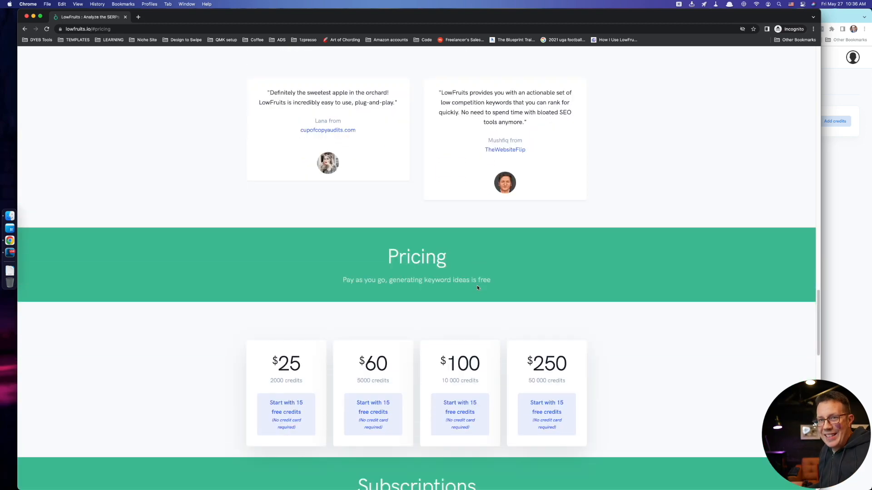
{"action": "scroll", "scroll_direction": "down", "scroll_amount": 3}
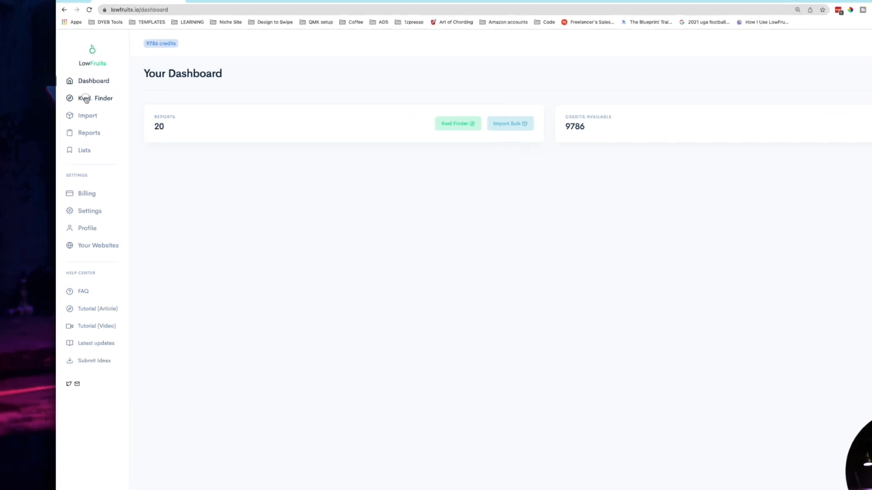
Look through the Keyword Finder, bulk keyword import and saved keyword lists pages
{"action": "left_click", "coordinate": [96, 98]}
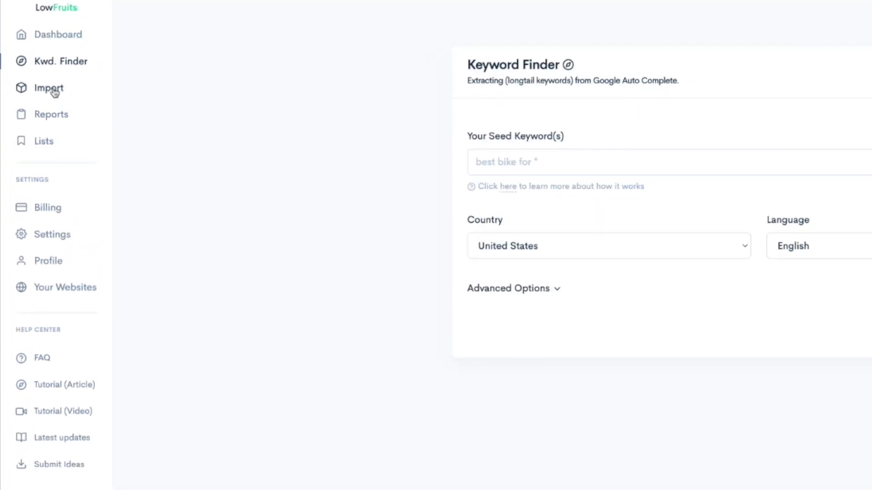
{"action": "left_click", "coordinate": [48, 88]}
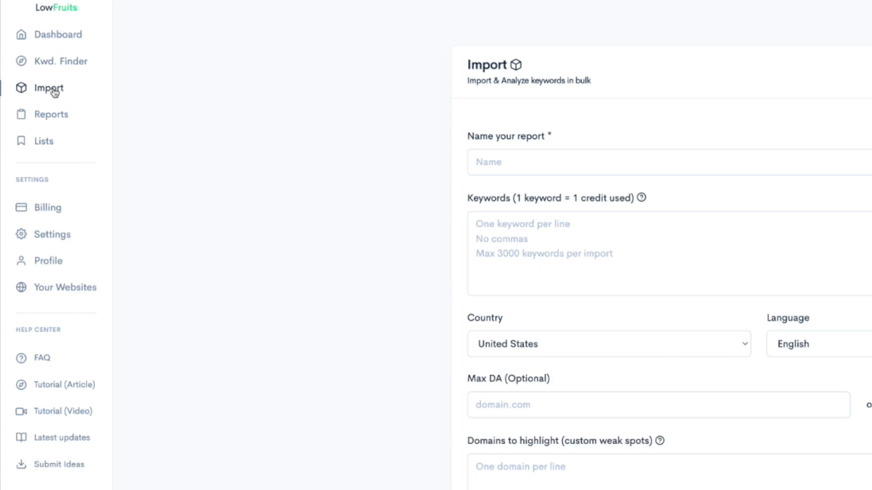
{"action": "mouse_move", "coordinate": [82, 115]}
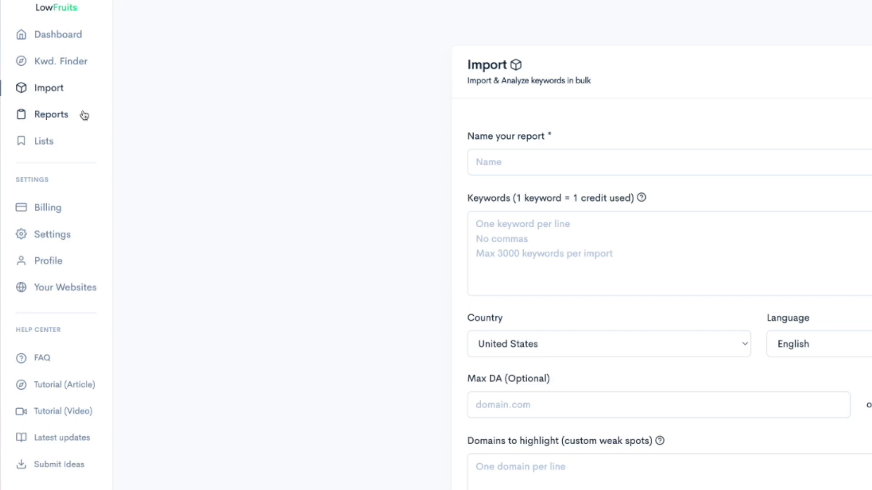
{"action": "left_click", "coordinate": [42, 141]}
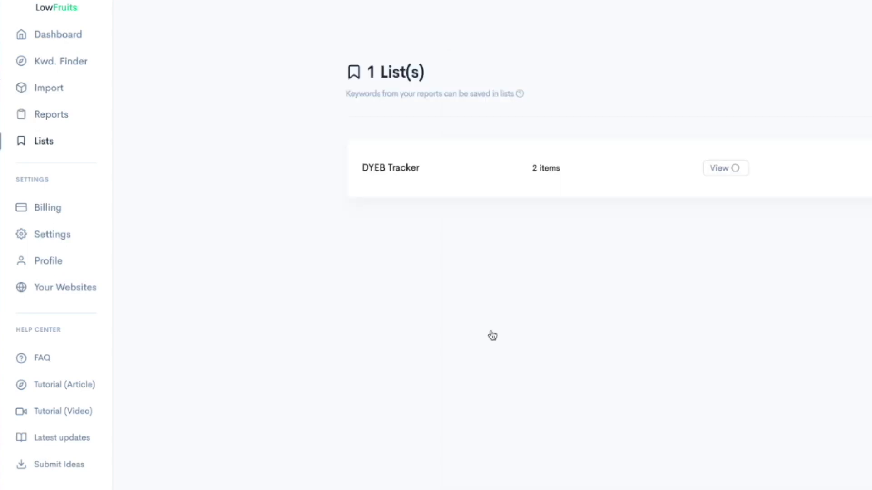
{"action": "mouse_move", "coordinate": [430, 280]}
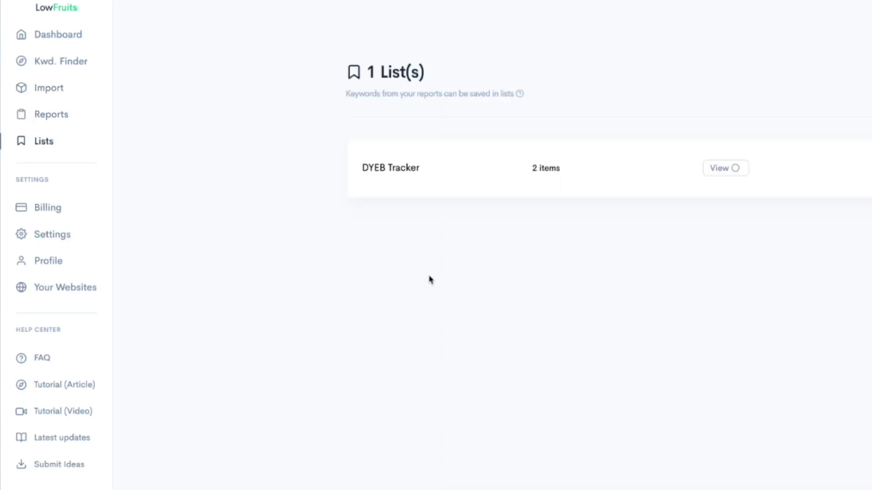
{"action": "mouse_move", "coordinate": [444, 83]}
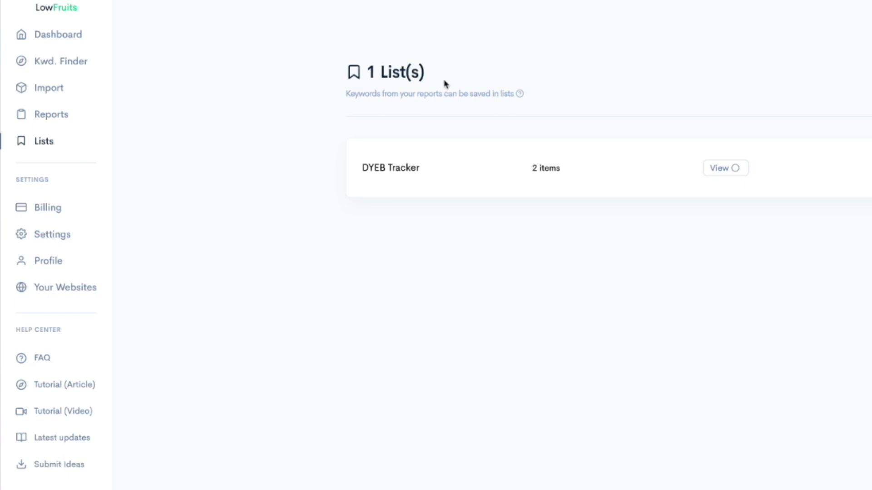
{"action": "mouse_move", "coordinate": [472, 133]}
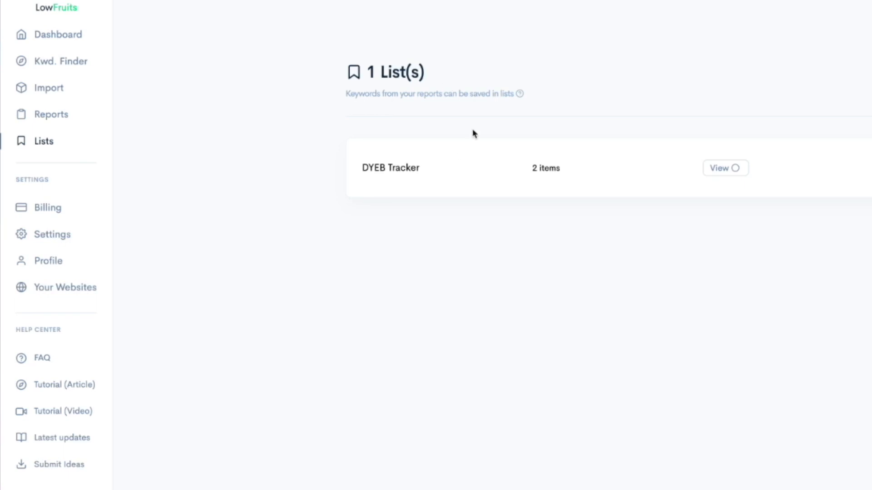
{"action": "mouse_move", "coordinate": [57, 121]}
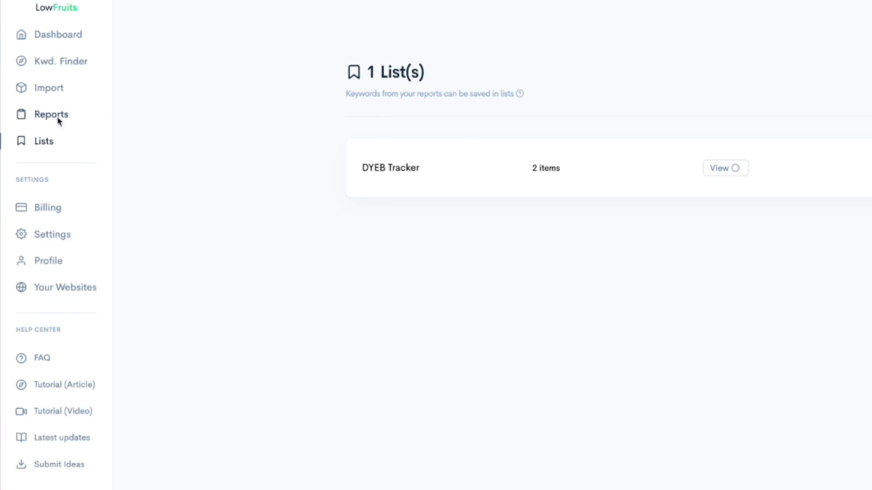
Review past reports and the one tracked website, then return to Keyword Finder
{"action": "left_click", "coordinate": [51, 114]}
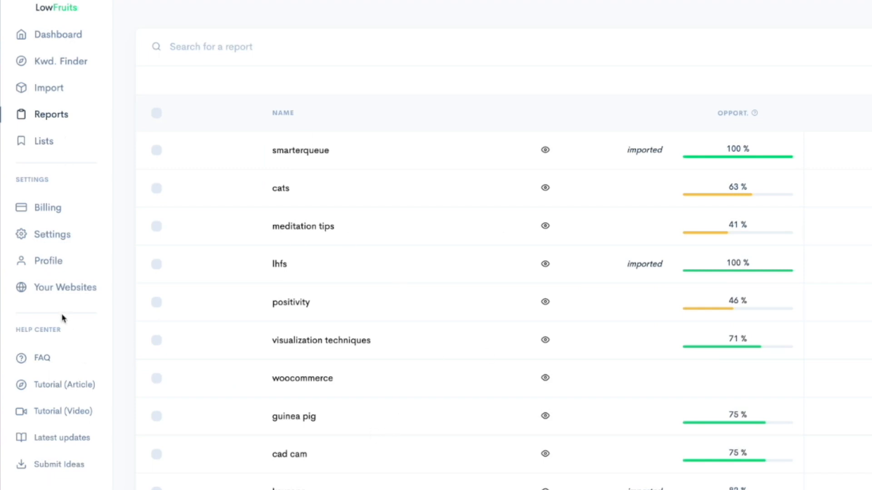
{"action": "left_click", "coordinate": [65, 288]}
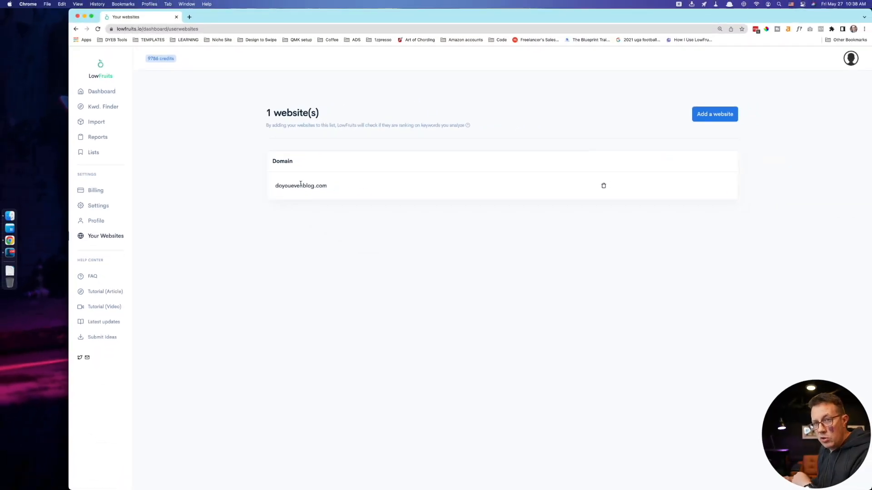
{"action": "left_click", "coordinate": [103, 107]}
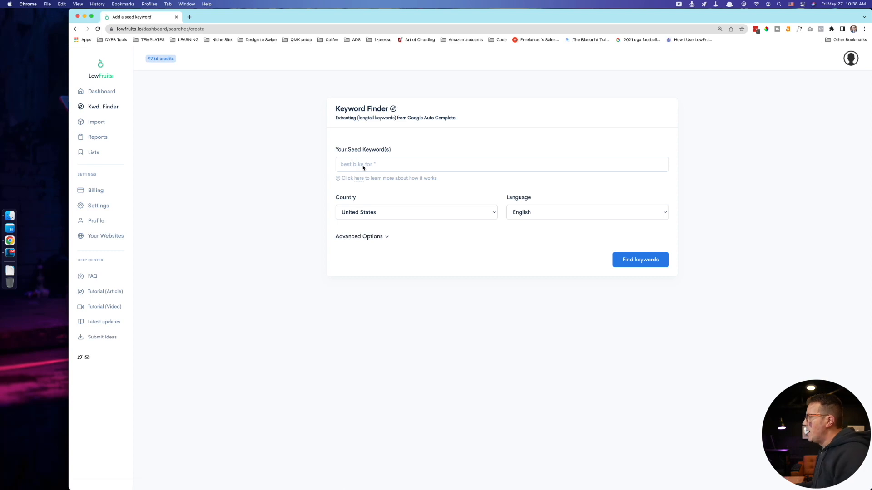
Read the extractor tips and enter 'cats' as the seed keyword
{"action": "left_click", "coordinate": [358, 178]}
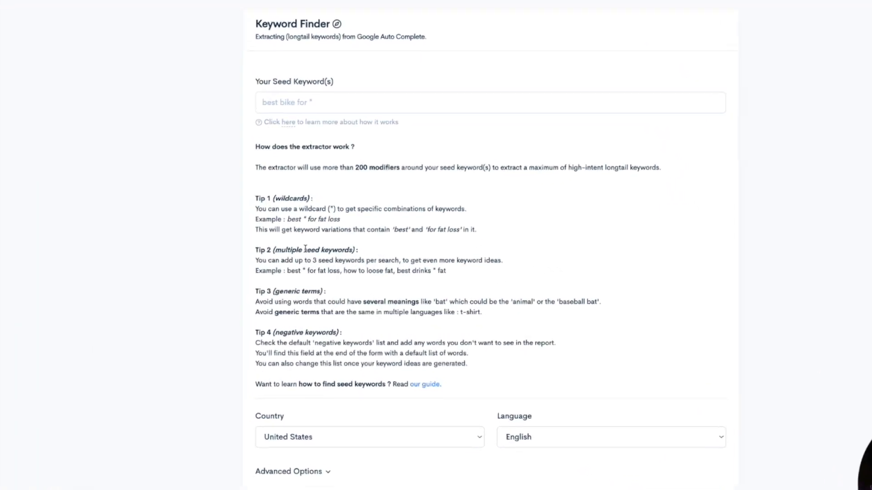
{"action": "scroll", "scroll_direction": "down", "scroll_amount": 3}
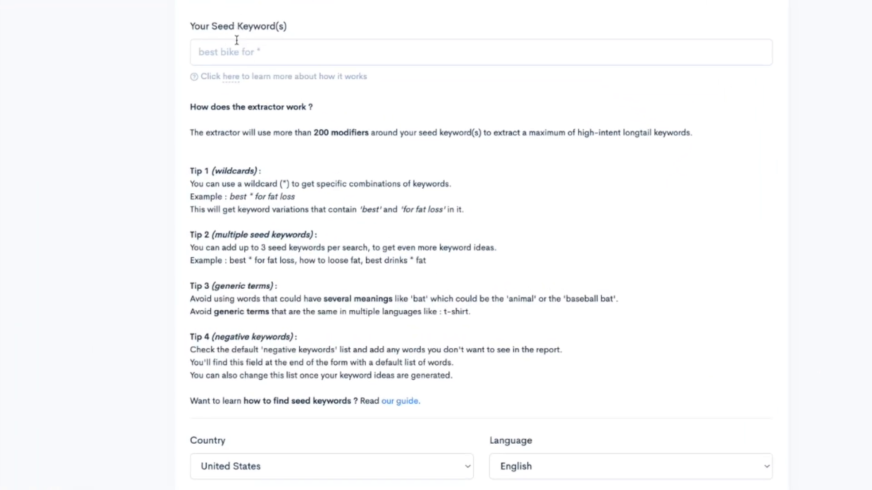
{"action": "mouse_move", "coordinate": [224, 195]}
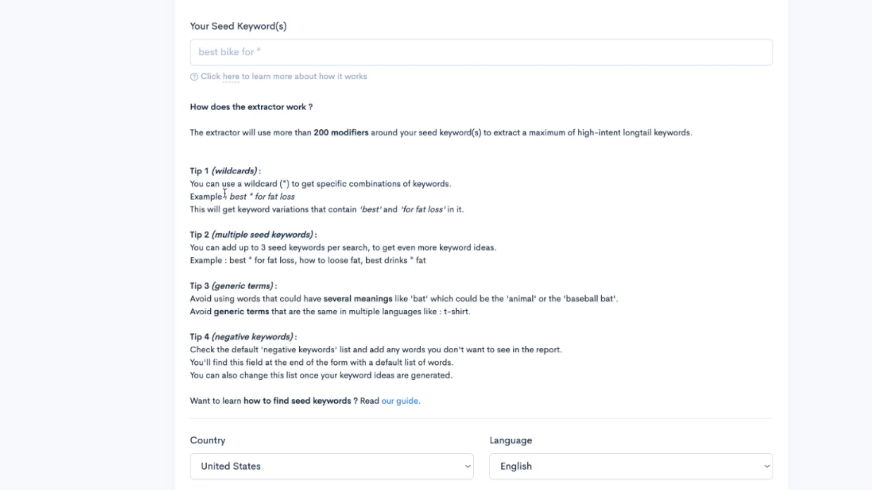
{"action": "mouse_move", "coordinate": [284, 120]}
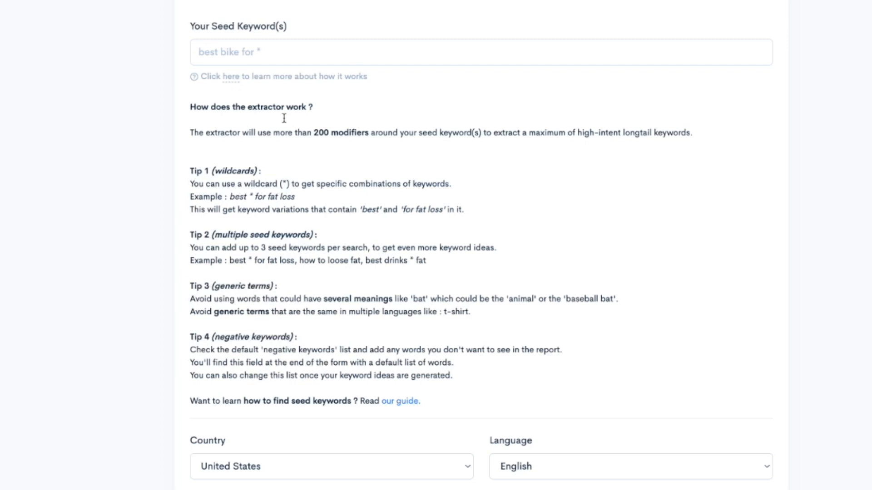
{"action": "type", "text": "cats"}
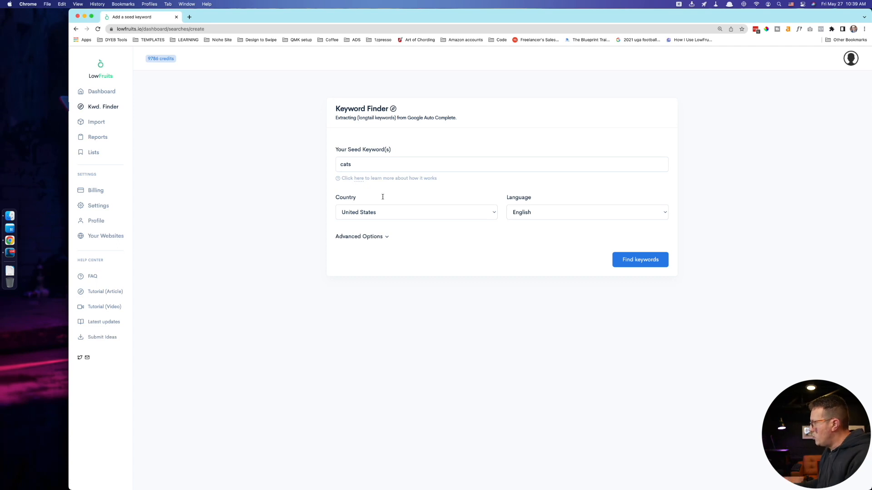
Review Advanced Options and start the Google Auto Complete keyword extraction for 'cats'
{"action": "left_click", "coordinate": [358, 237]}
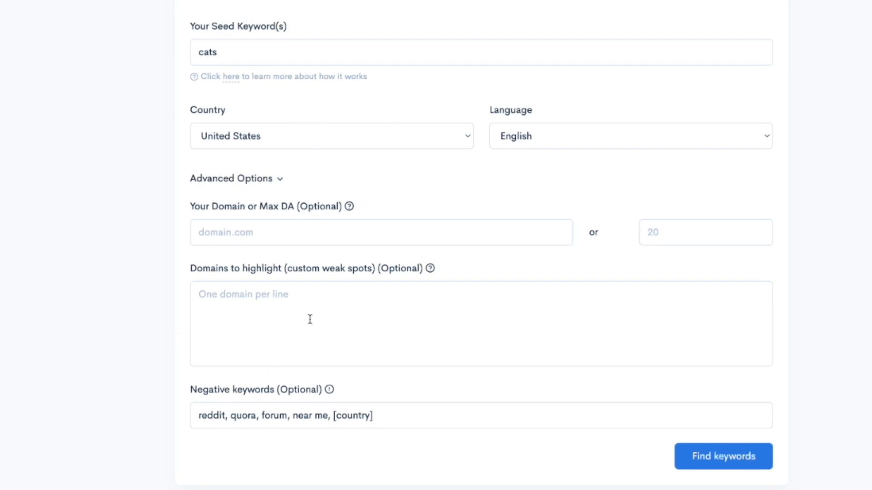
{"action": "mouse_move", "coordinate": [330, 388]}
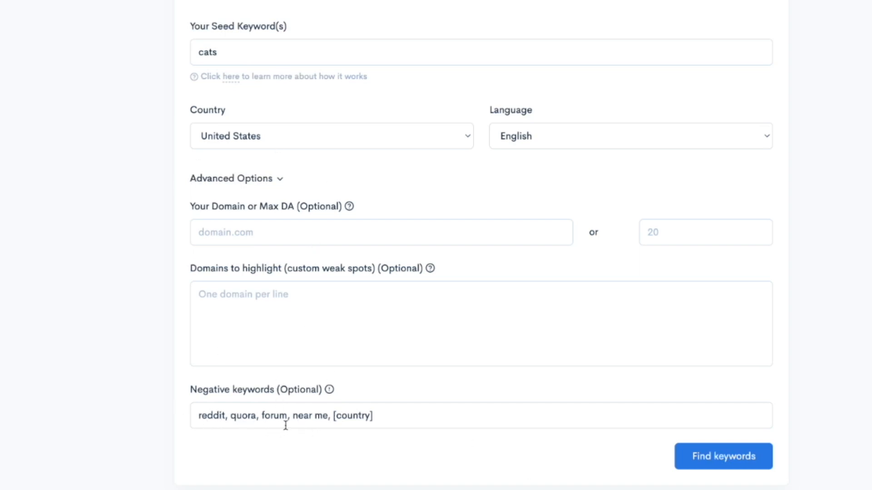
{"action": "mouse_move", "coordinate": [222, 442]}
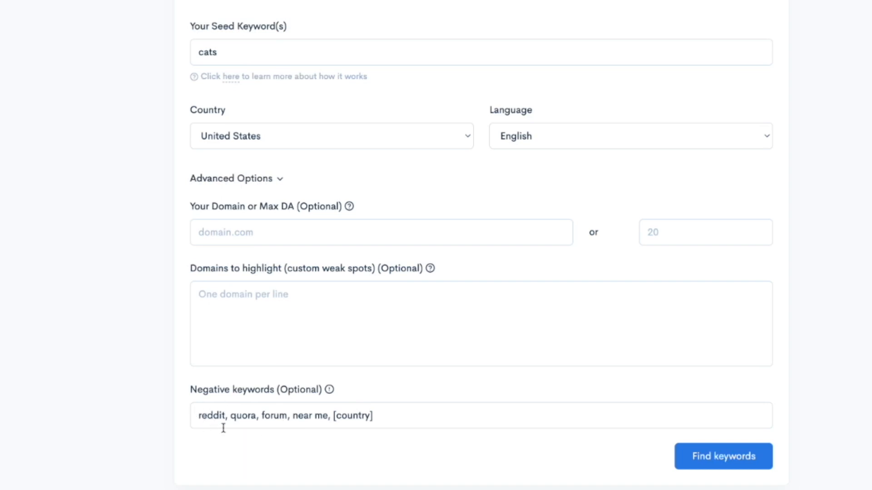
{"action": "mouse_move", "coordinate": [298, 458]}
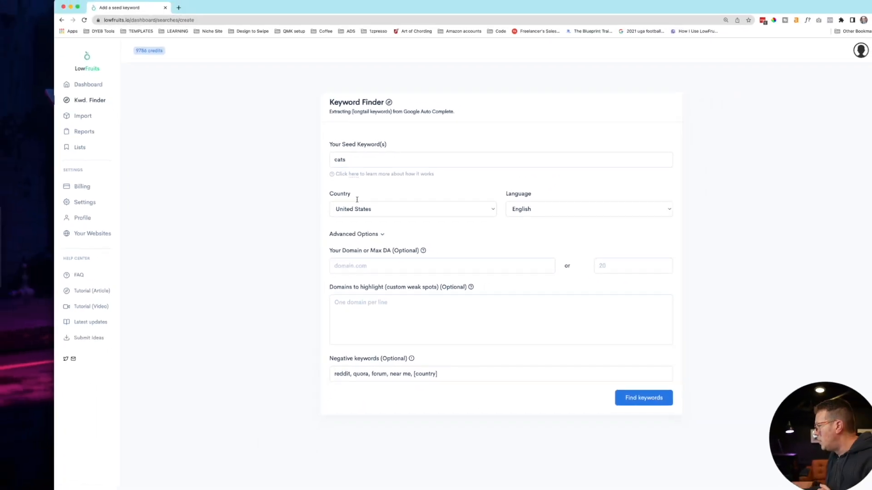
{"action": "left_click", "coordinate": [640, 396]}
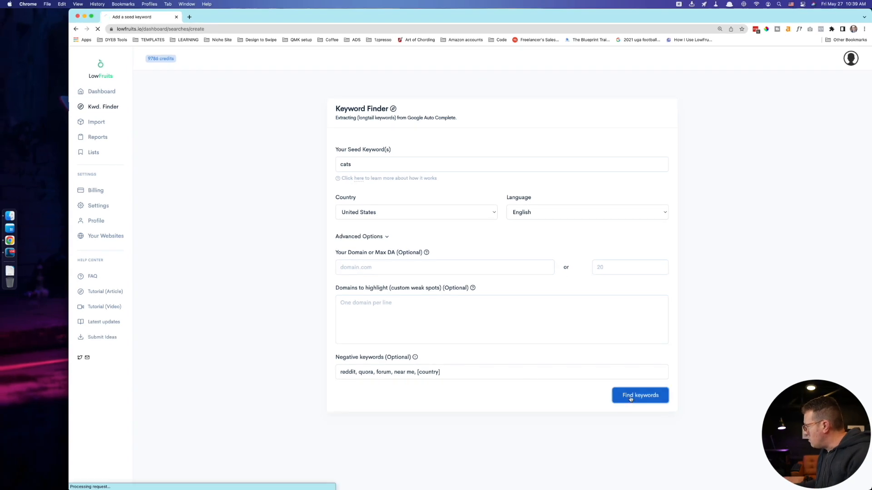
{"action": "left_click", "coordinate": [639, 396]}
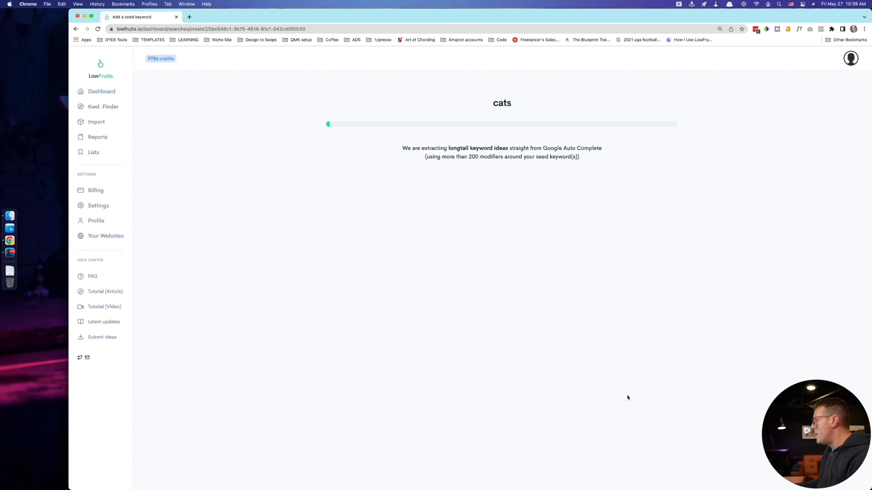